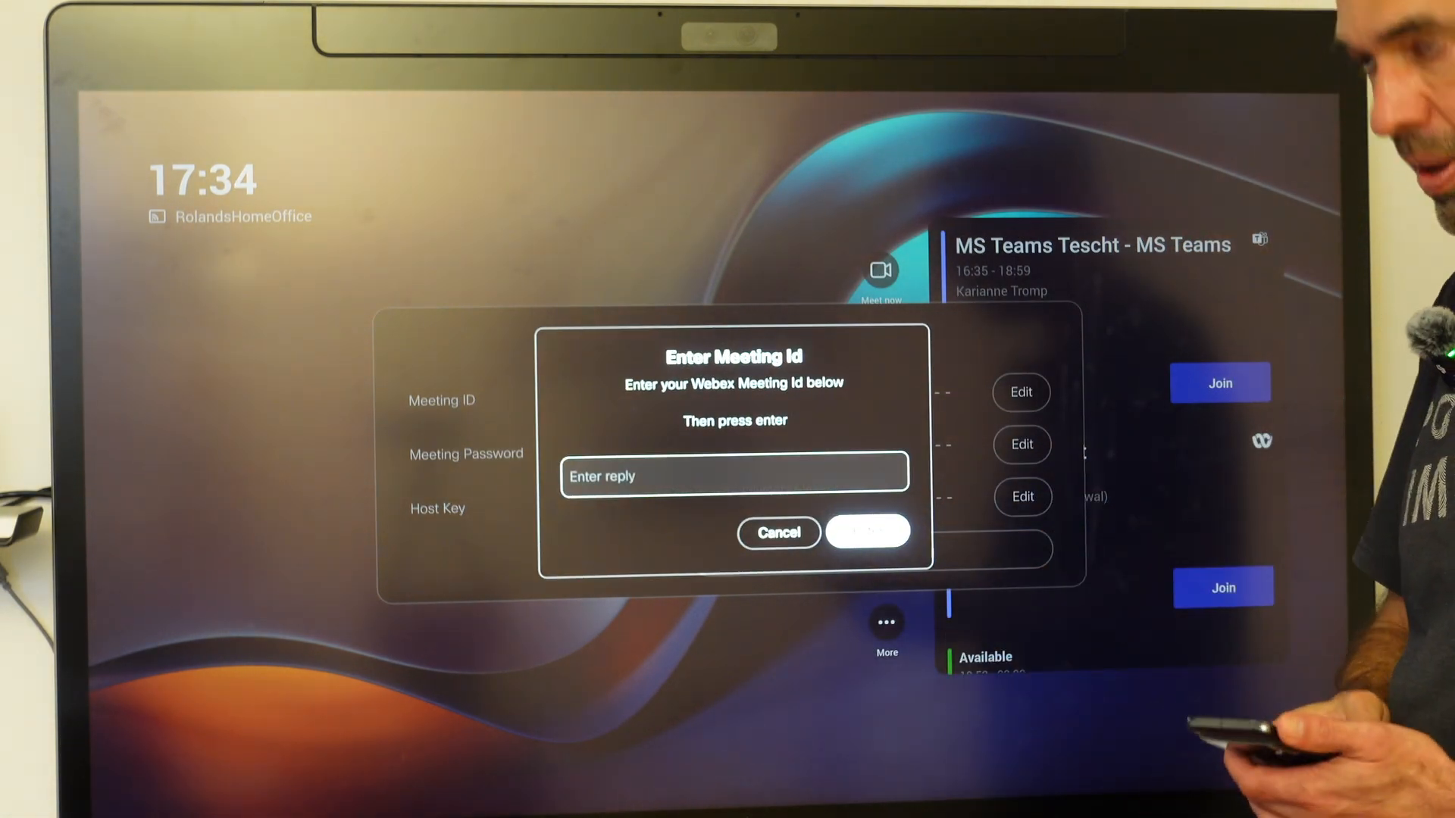
{"action": "type", "text": "2553"}
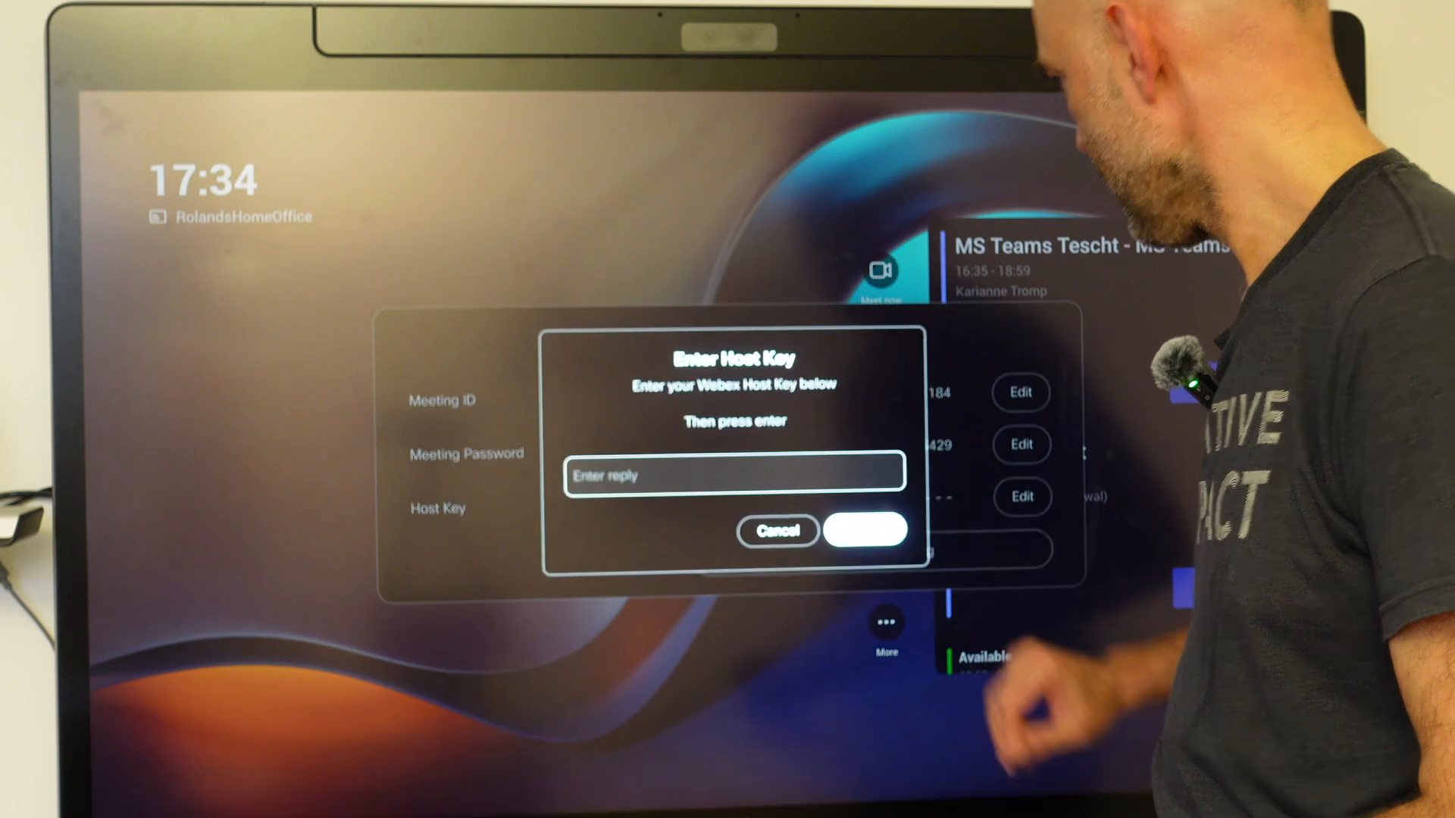
{"action": "left_click", "coordinate": [777, 531]}
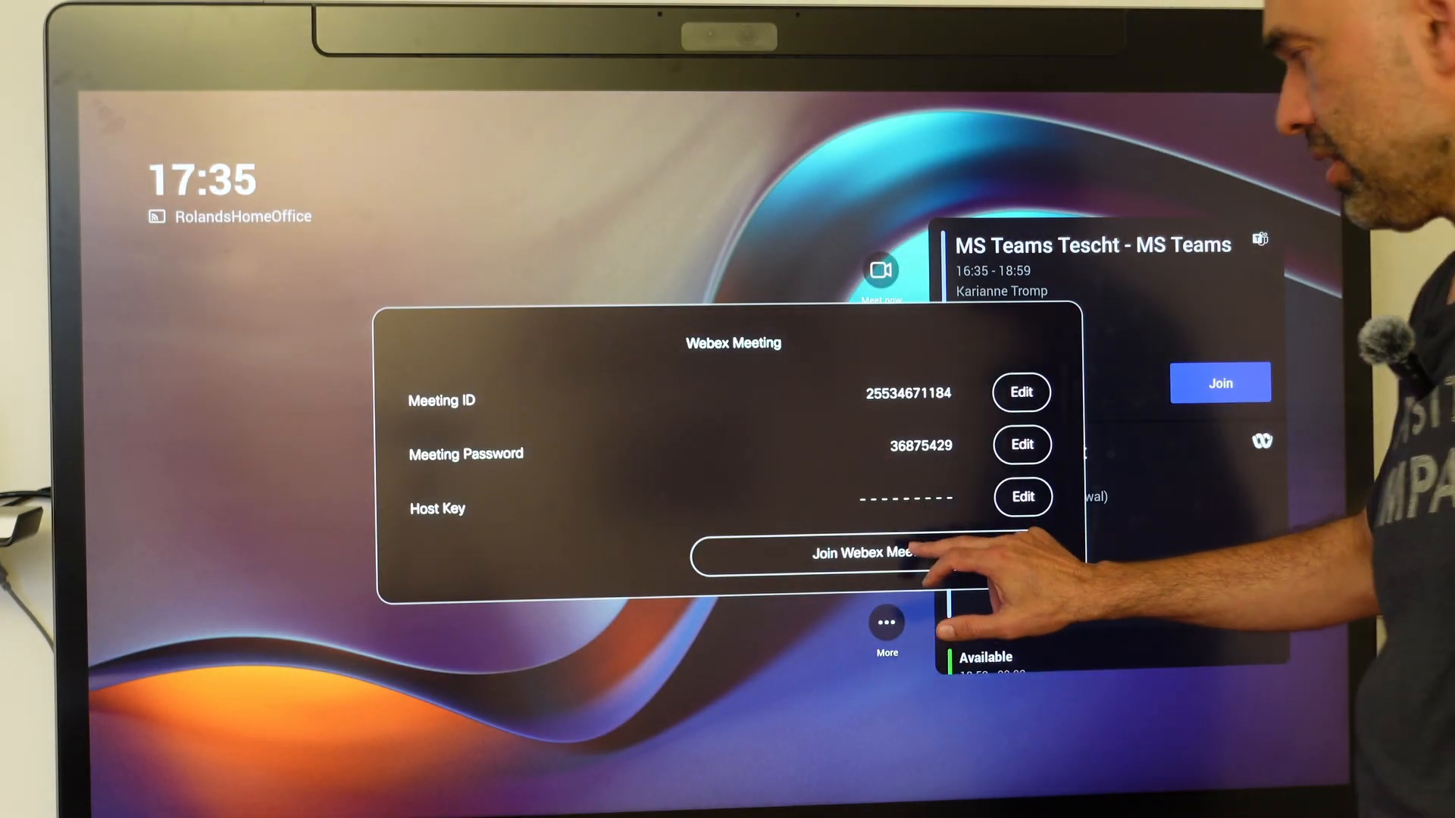
{"action": "left_click", "coordinate": [854, 553]}
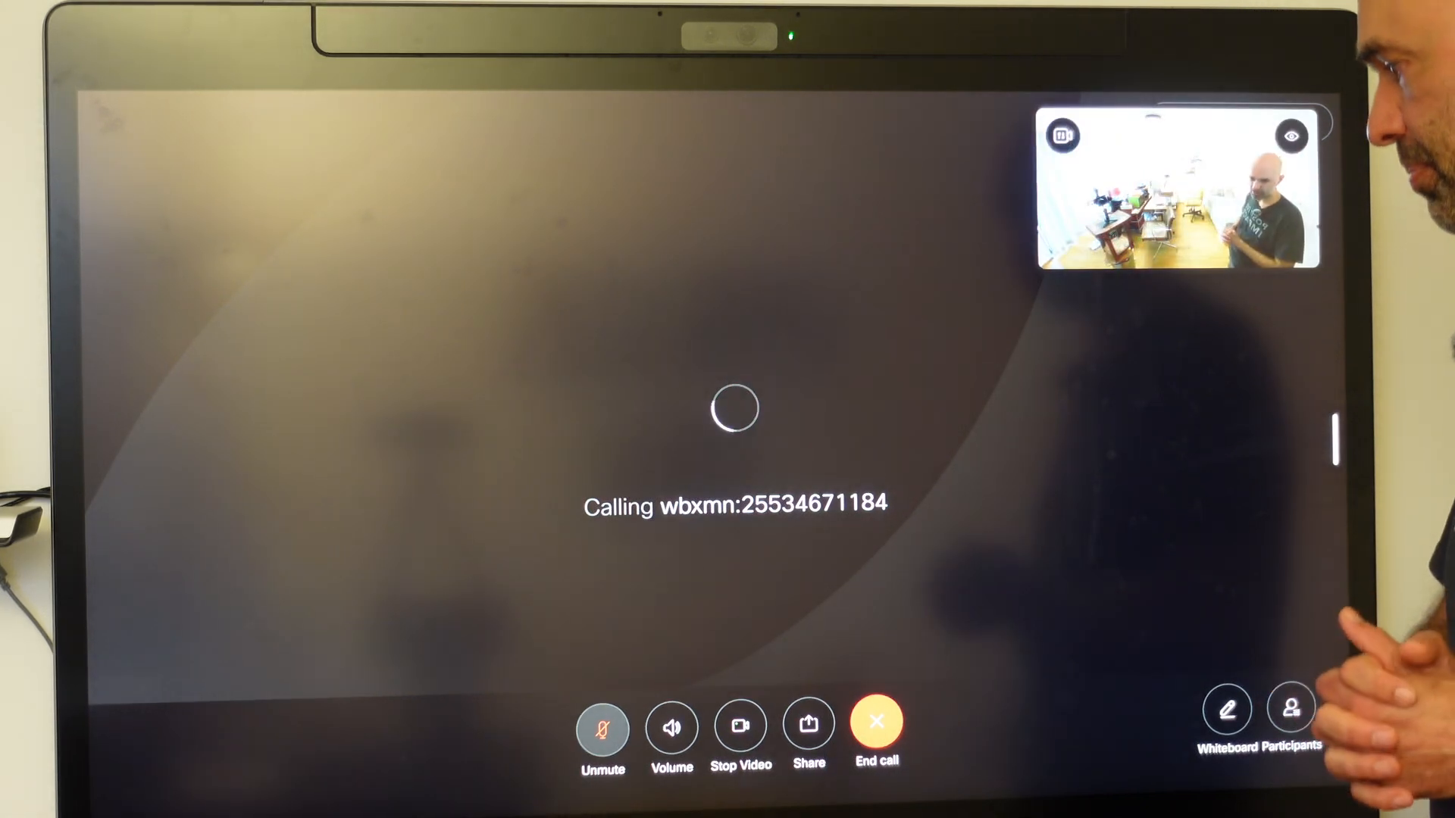